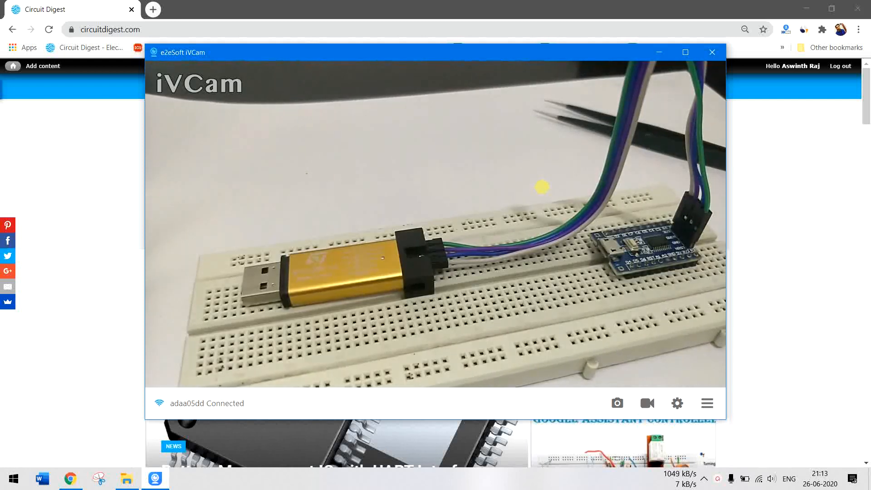
Step: Search the Circuit Digest site for 'stm8s' in Chrome
left_click(713, 52)
type("stm8s")
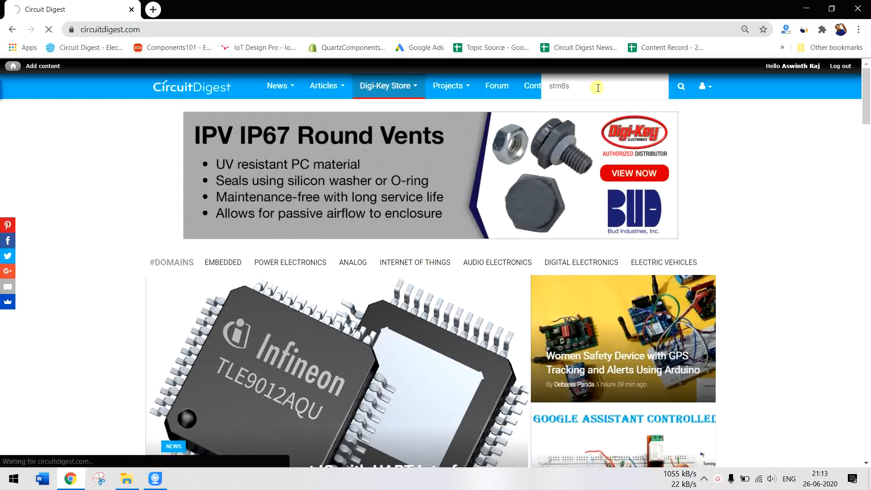
Step: Run the stm8s search, open the Getting Started with STM8S article and read down to the circuit diagram
key("Enter")
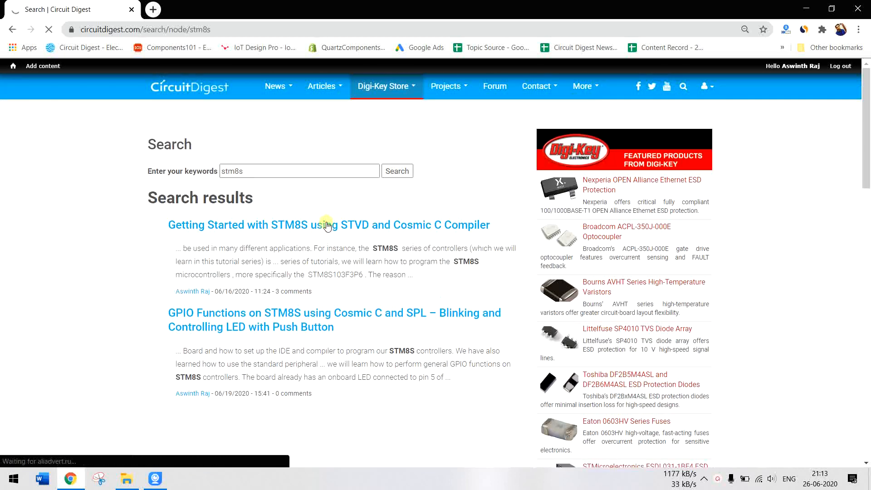
left_click(328, 225)
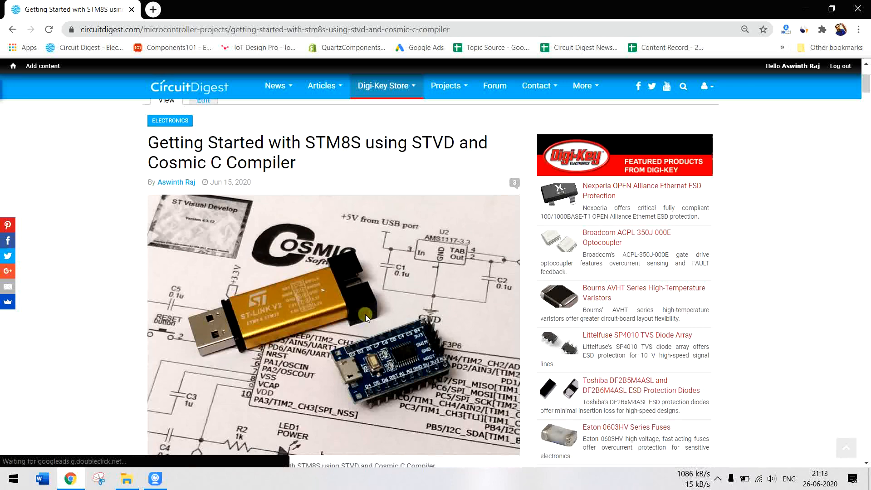
scroll("down", 3)
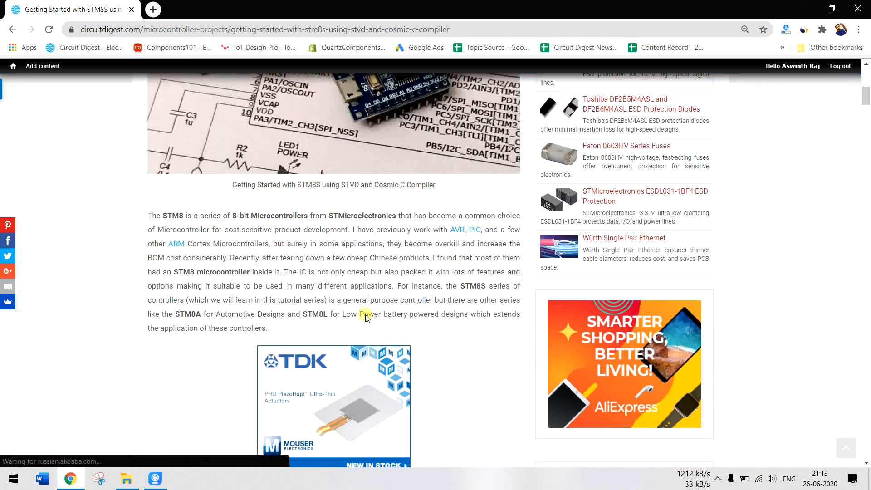
scroll("down", 3)
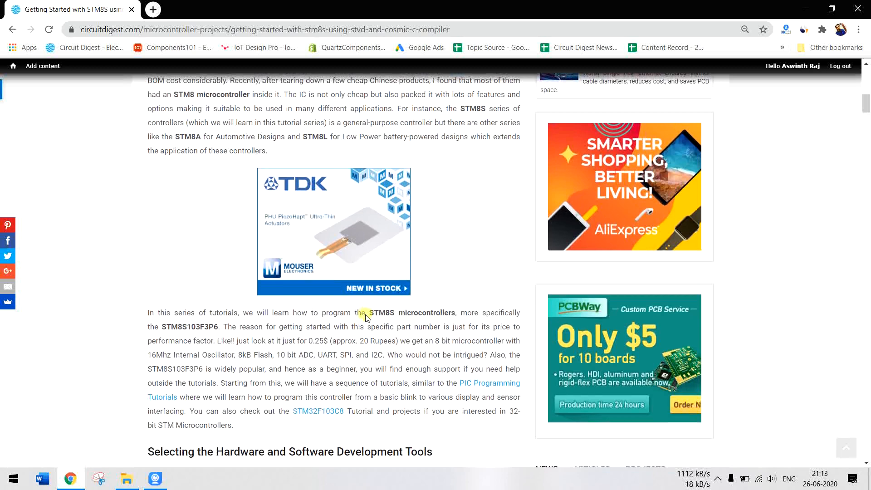
scroll("down", 3)
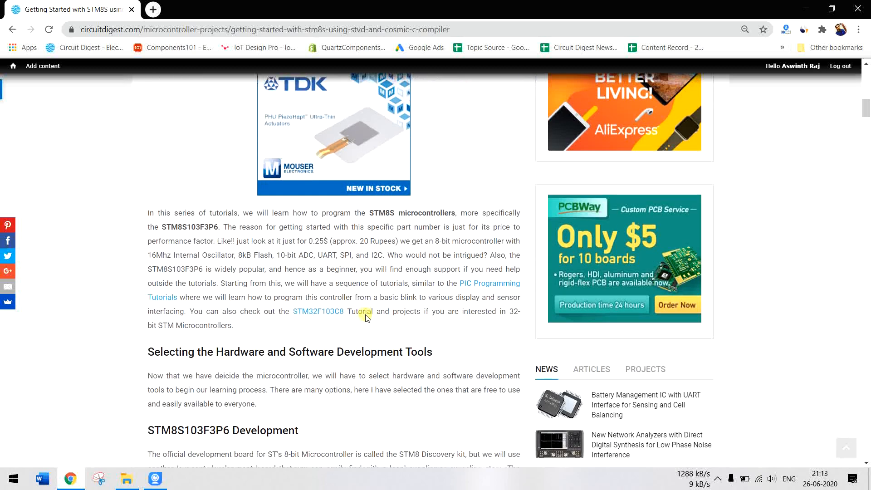
scroll("down", 3)
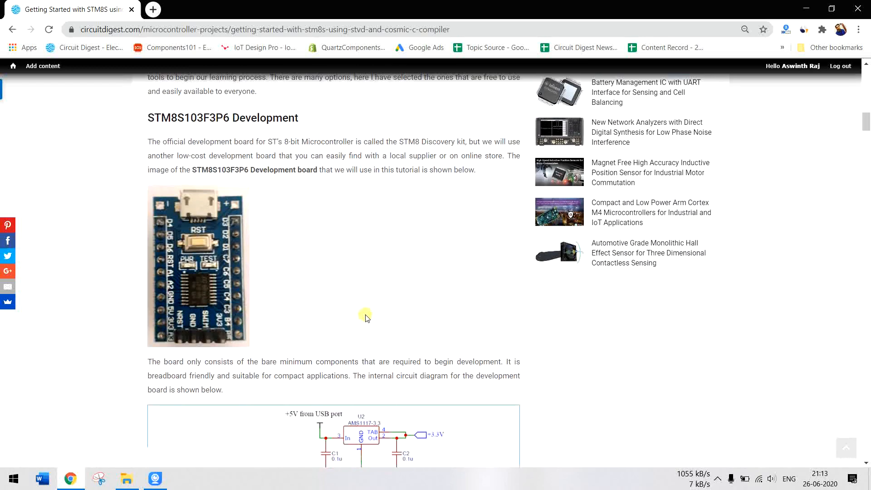
scroll("down", 3)
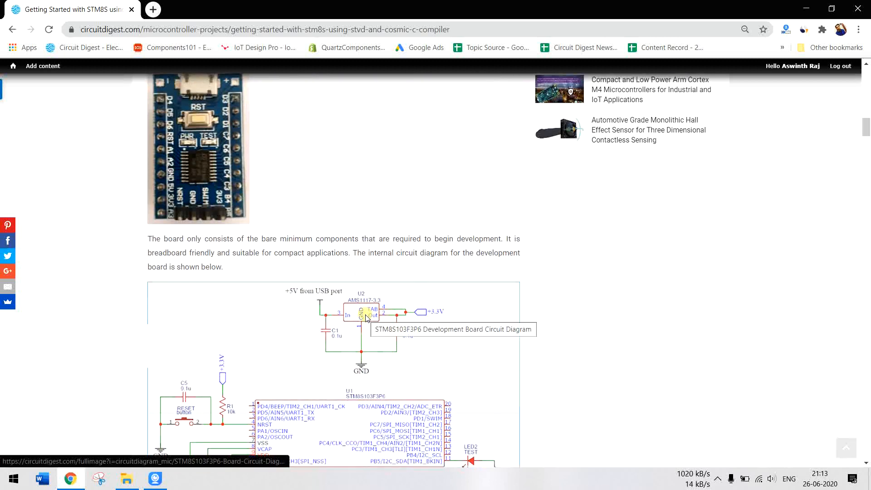
scroll("down", 3)
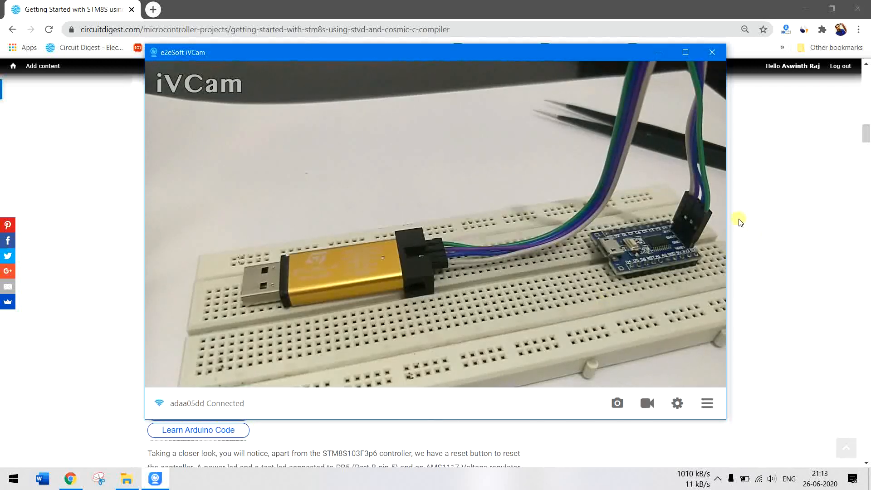
Step: Return to Chrome to review the STM8S103F3P6 development board circuit diagram
left_click(711, 53)
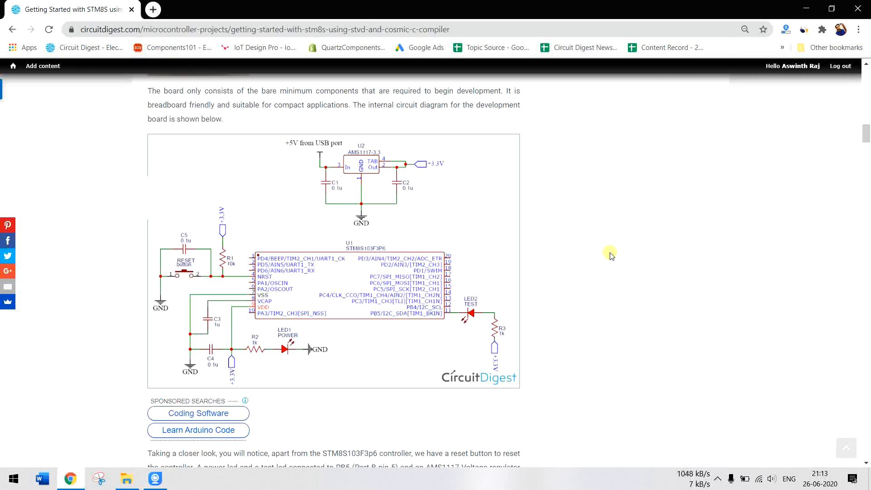
mouse_move(537, 328)
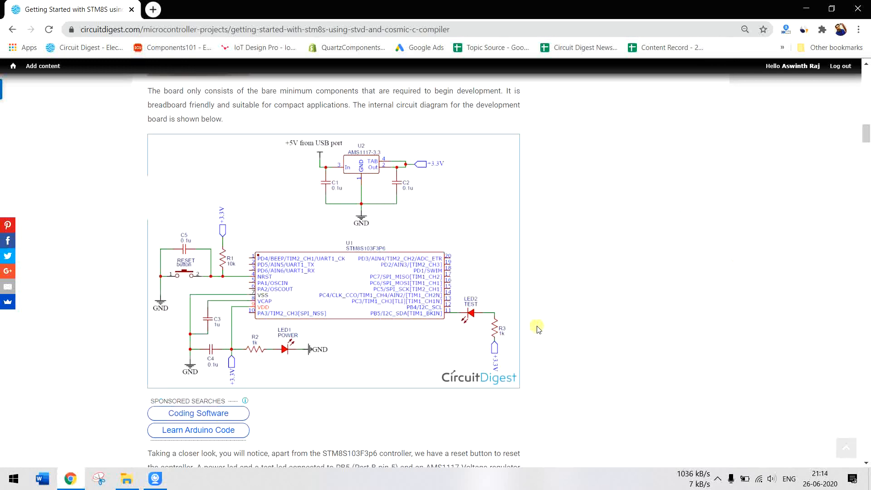
mouse_move(384, 323)
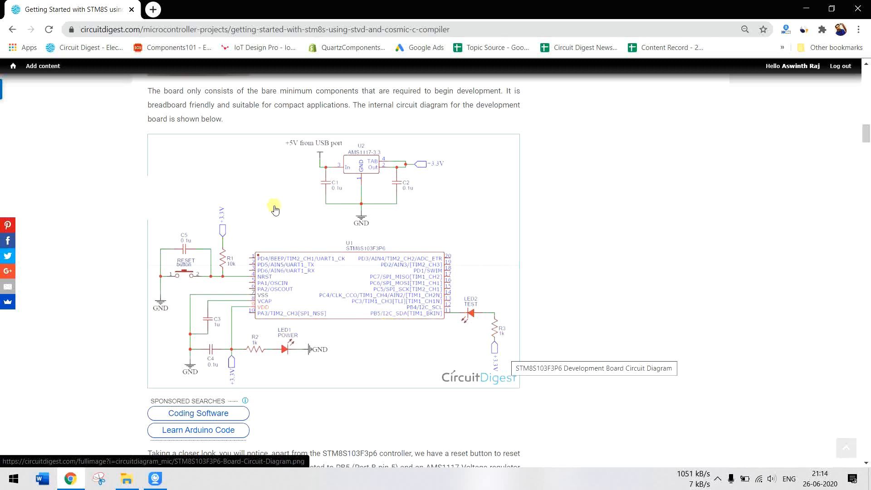
mouse_move(273, 299)
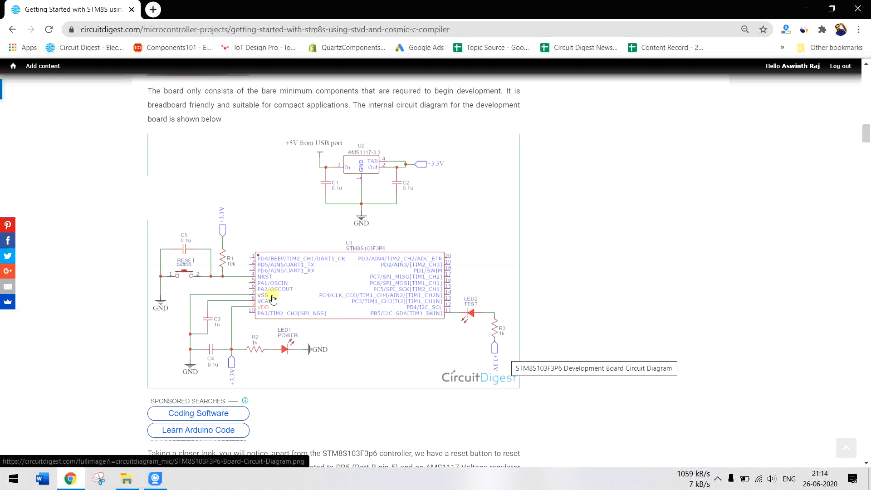
mouse_move(267, 343)
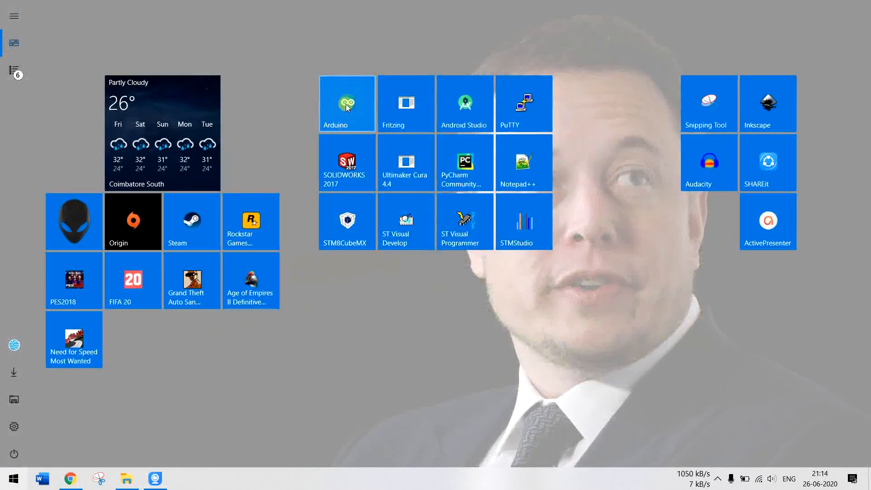
Step: Launch Arduino IDE from the Start menu tiles with the Blink sketch
left_click(346, 103)
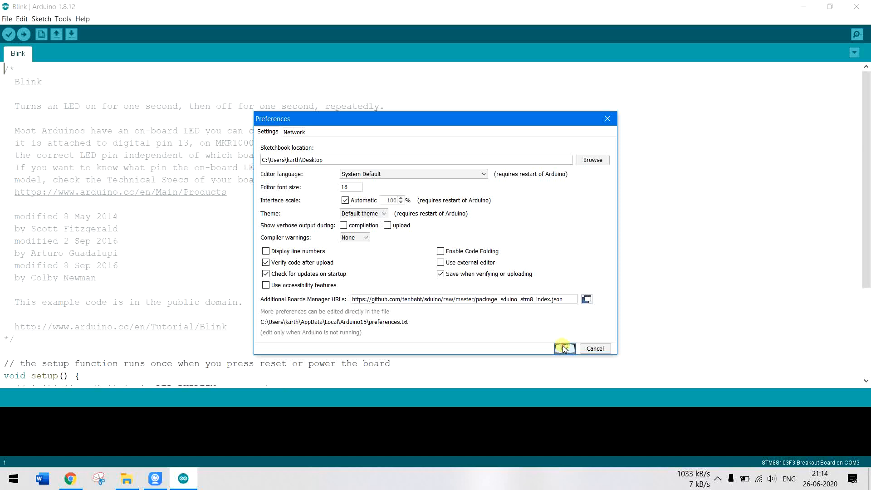
Step: Accept the Preferences showing the sduino STM8 boards manager URL
left_click(563, 349)
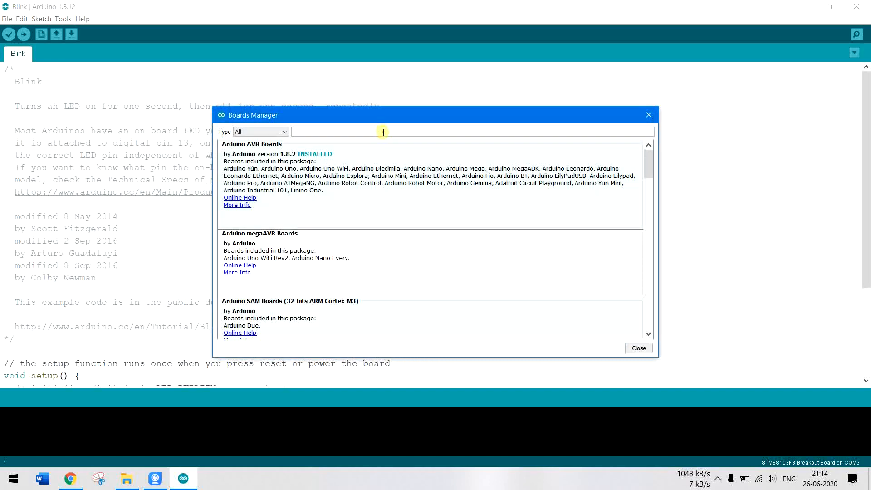
Step: Filter Boards Manager for 'sduino', confirm Sduino STM8 core is installed, and close the manager
type("sudino")
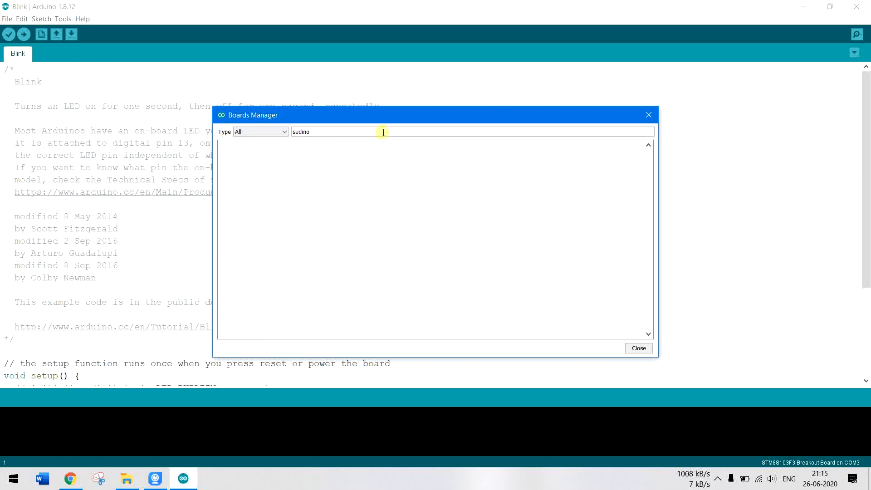
key("BackSpace")
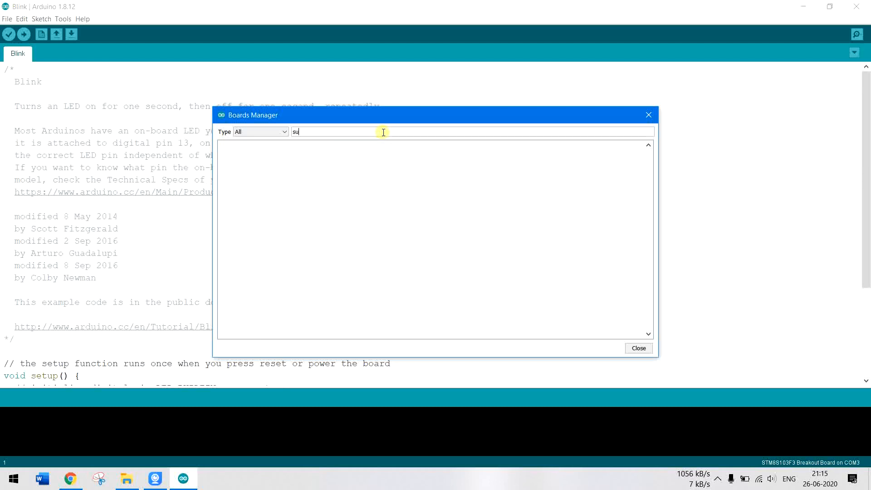
type("duino")
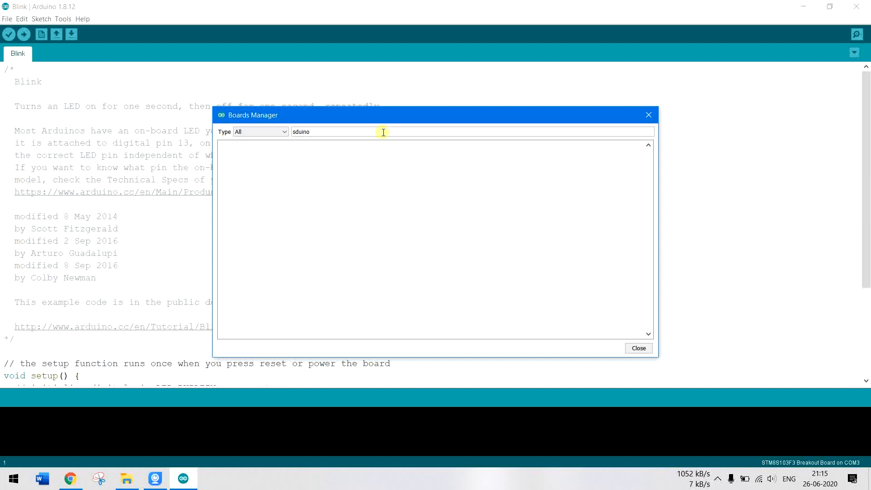
type("sduino")
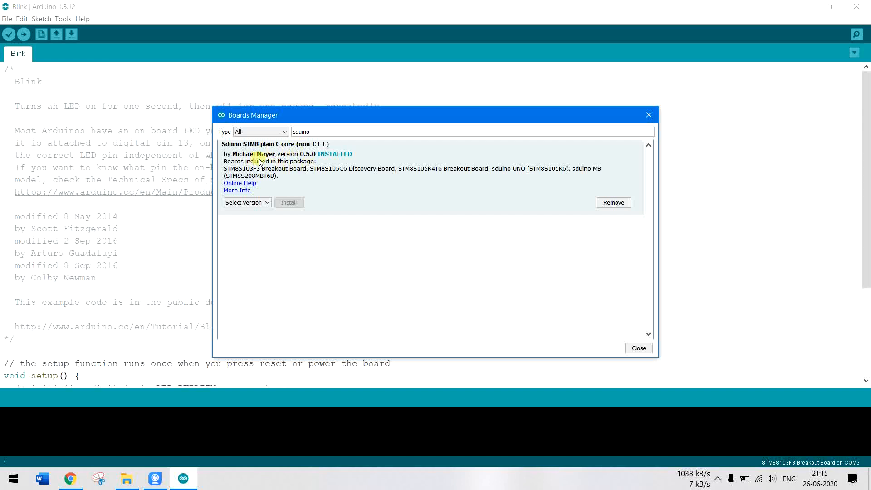
mouse_move(328, 172)
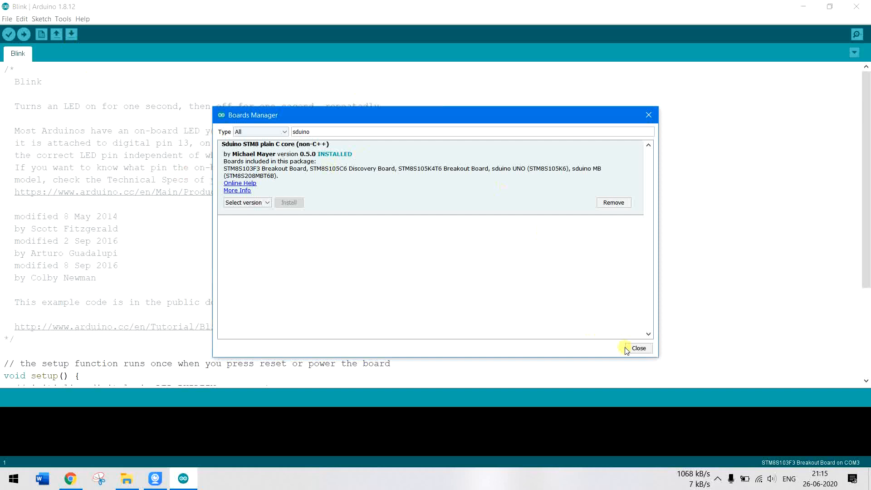
left_click(638, 348)
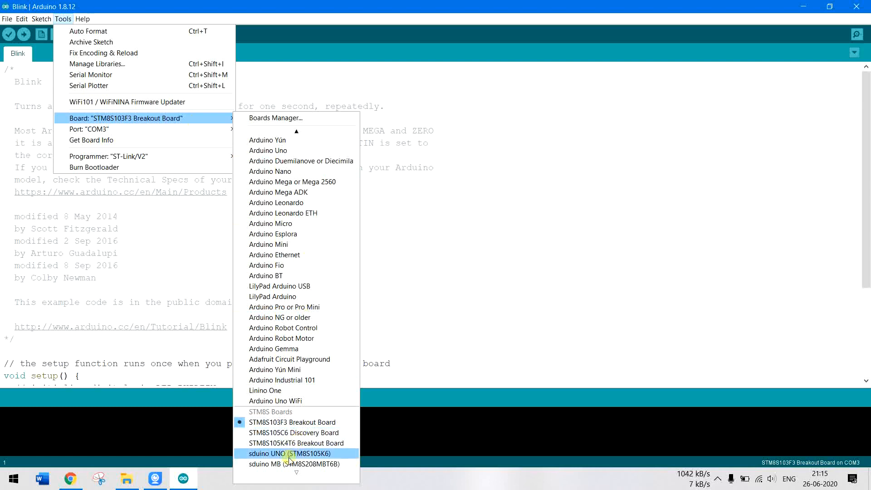
mouse_move(296, 422)
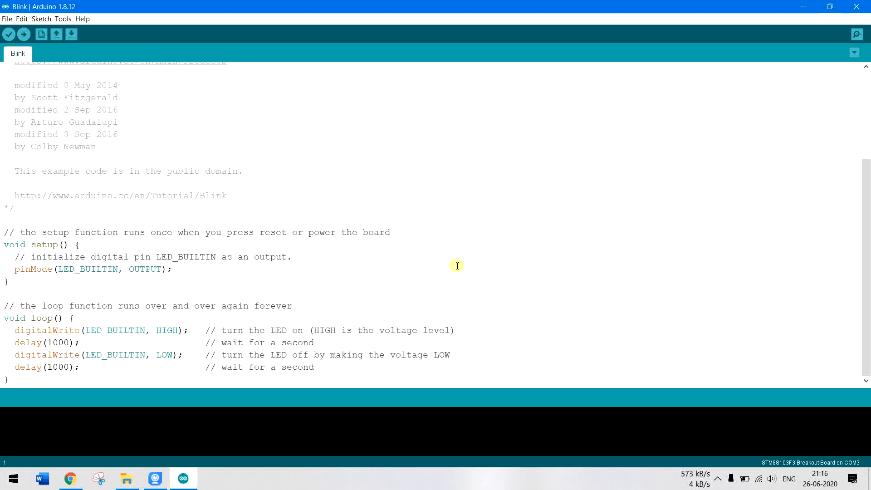
Step: Return to the STM8S article and read its IDE, software download and STVD setup sections
left_click(70, 479)
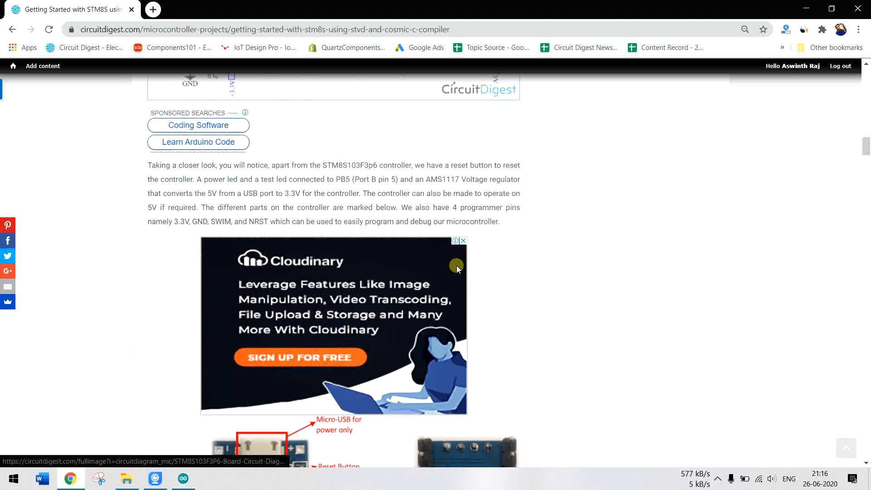
scroll("down", 3)
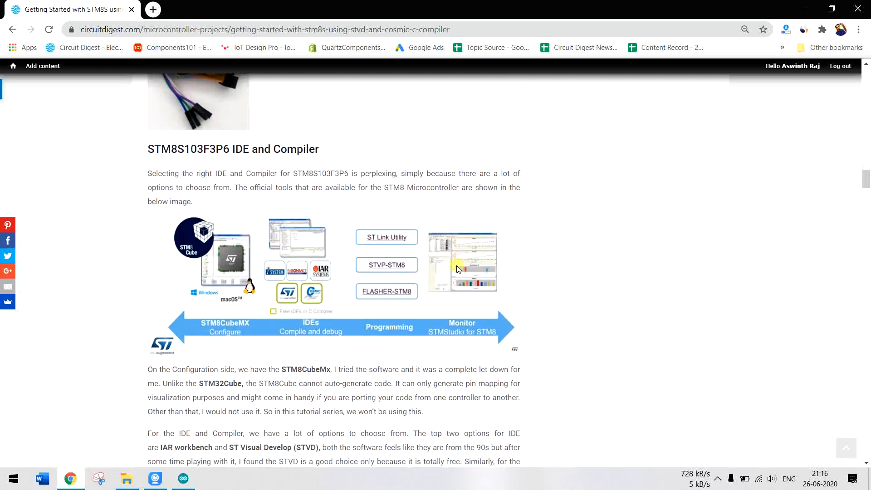
scroll("down", 3)
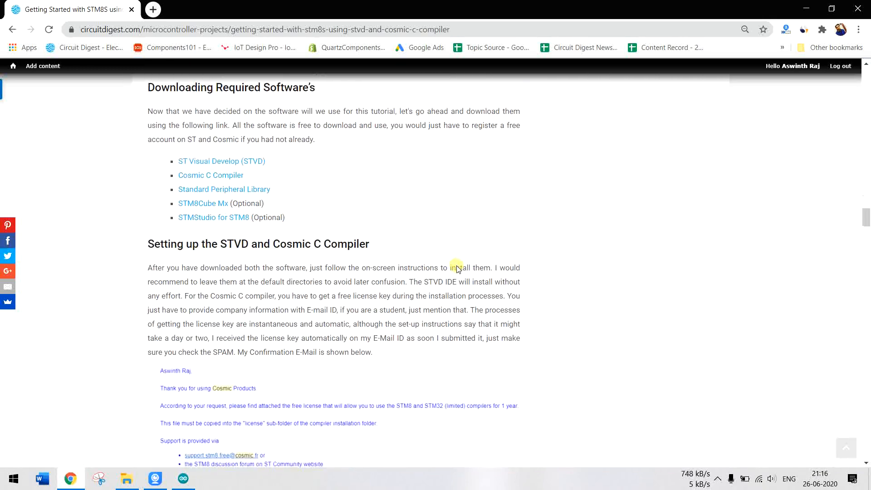
scroll("down", 3)
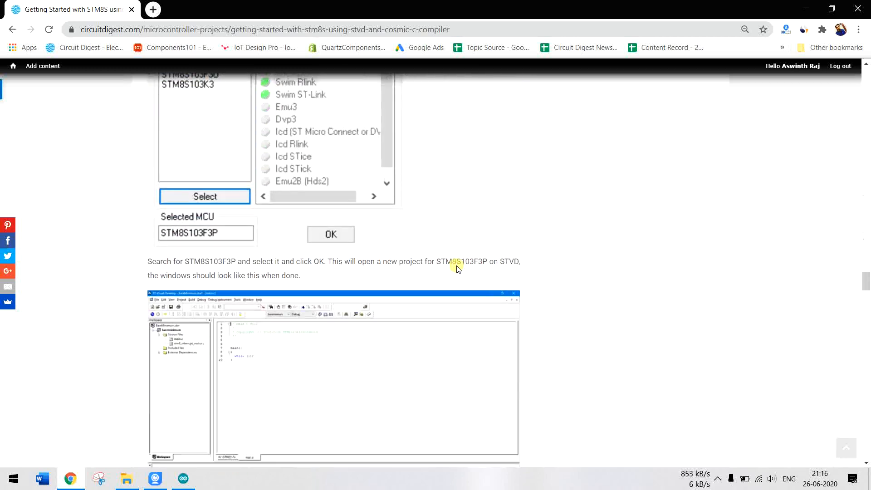
scroll("down", 3)
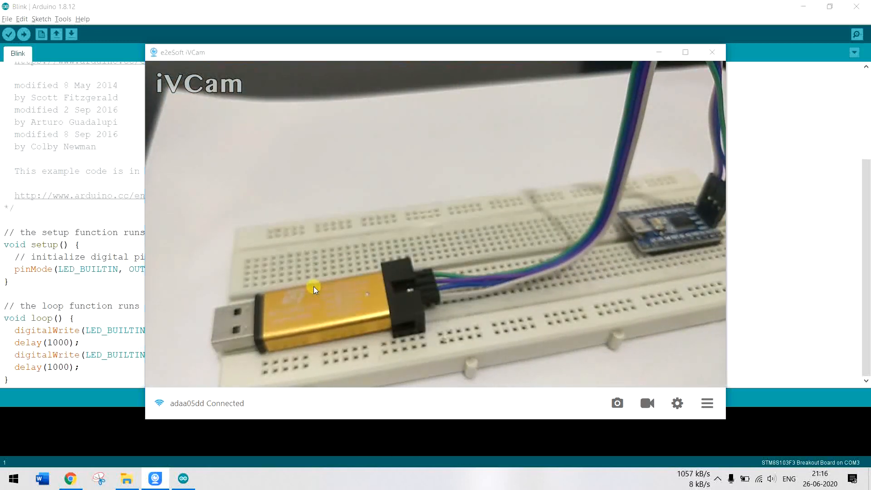
Step: Bring up the live camera view of the ST-Link V2 wired to the STM8S board
left_click(70, 478)
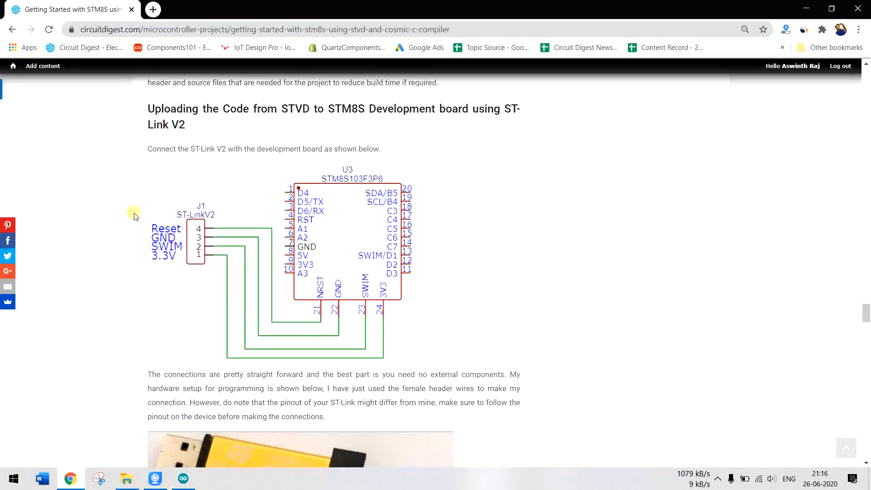
mouse_move(318, 306)
type("device")
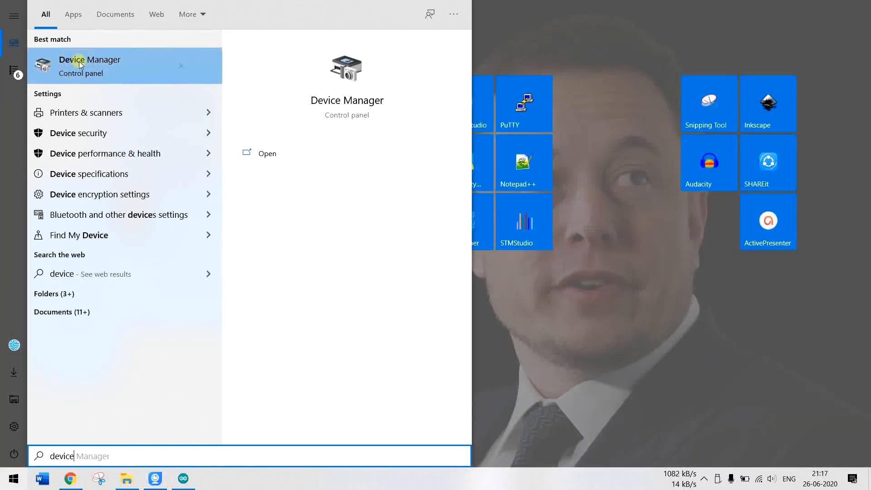
Step: In Device Manager, locate STM32 STLink under Universal Serial Bus devices, then return to the Blink sketch
left_click(90, 65)
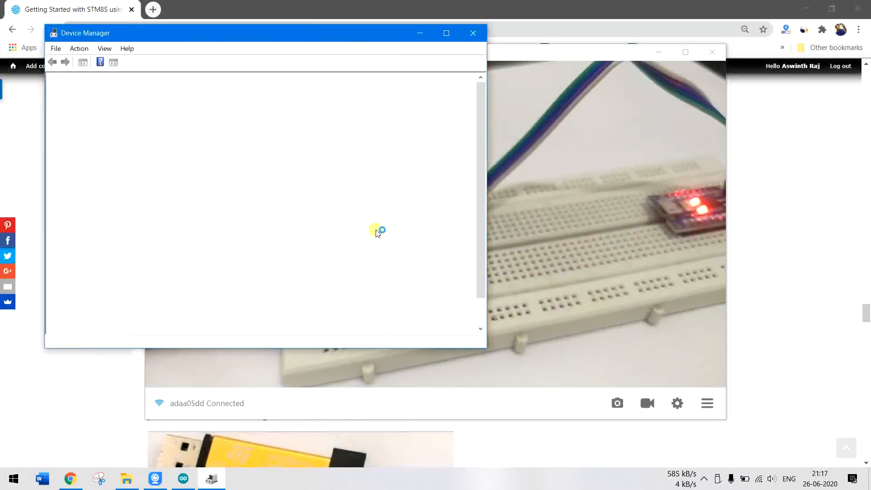
left_click(446, 32)
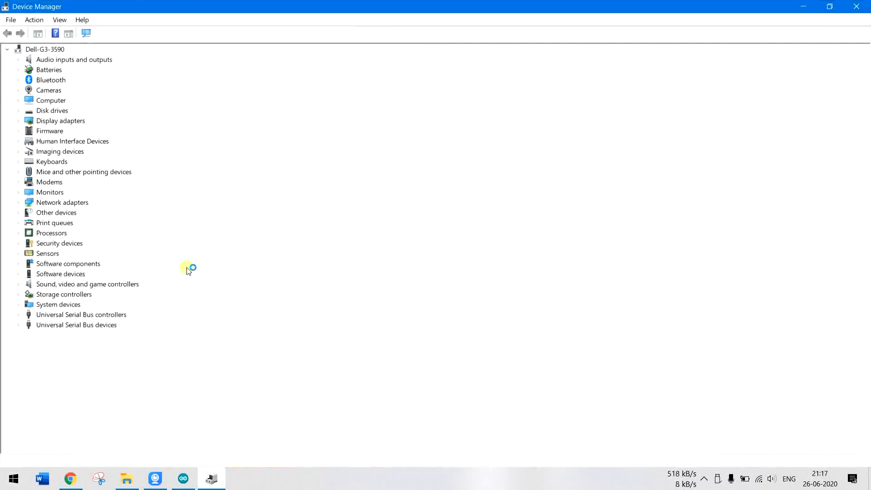
left_click(19, 325)
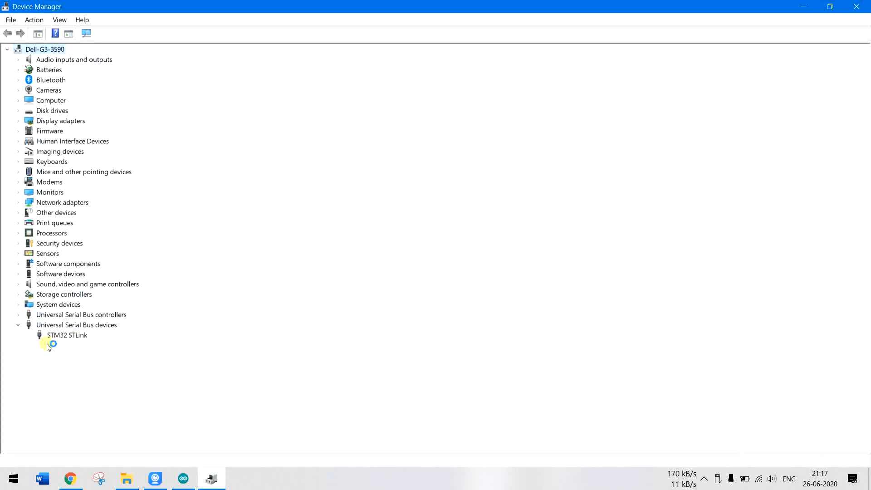
left_click(66, 335)
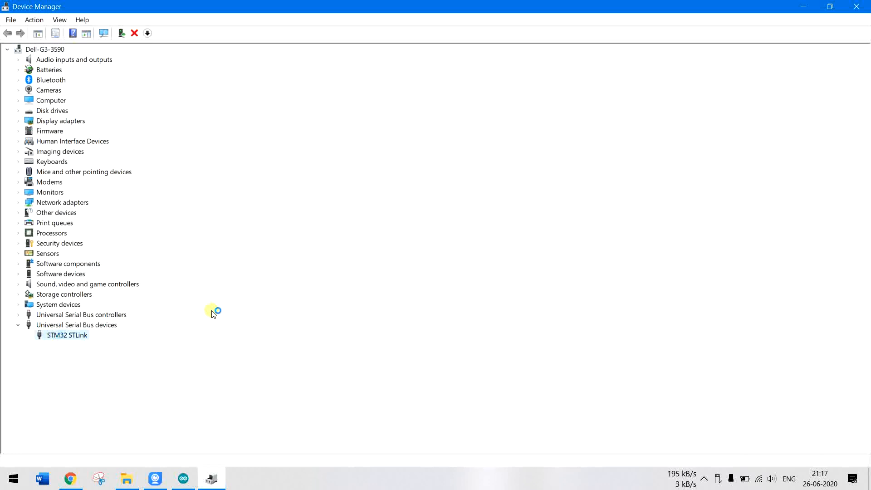
left_click(183, 478)
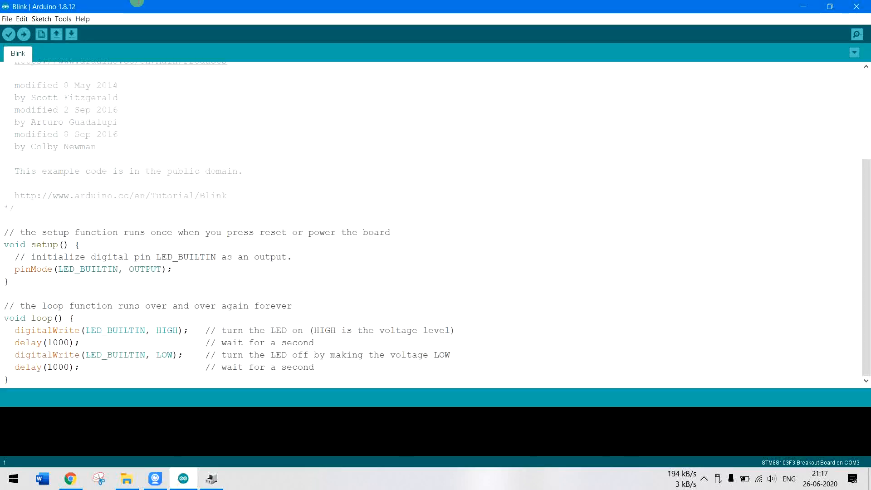
left_click(63, 18)
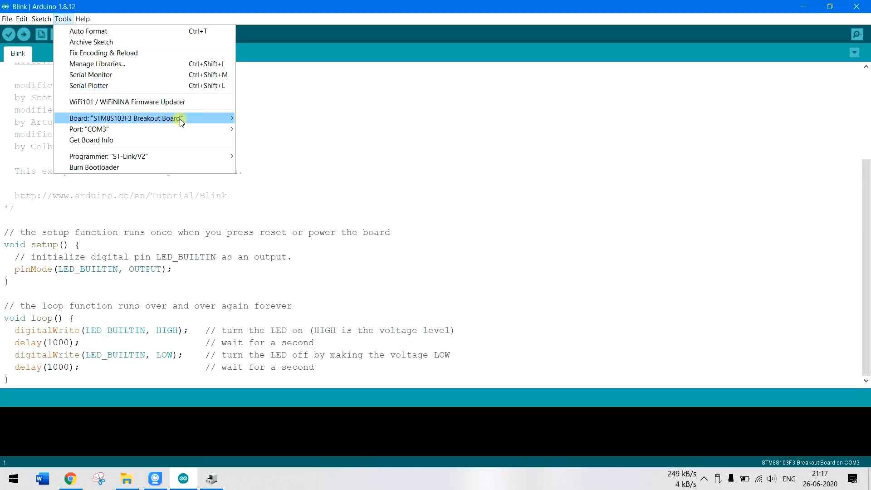
mouse_move(89, 129)
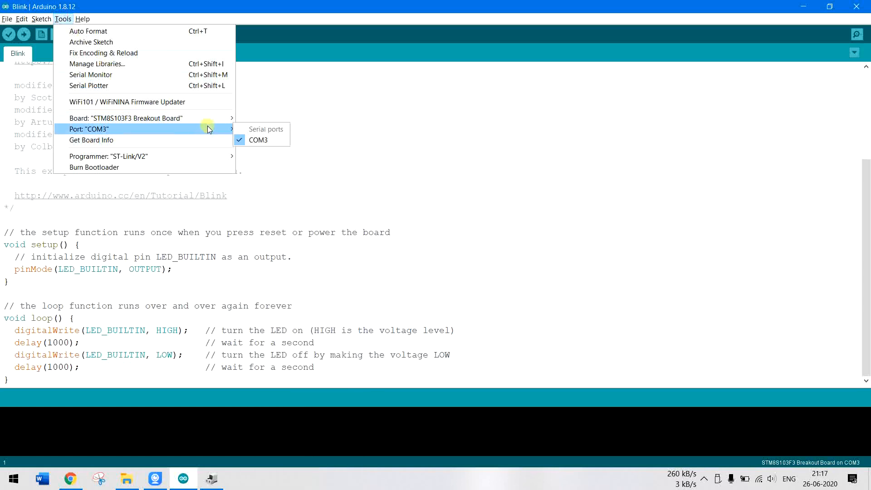
mouse_move(108, 156)
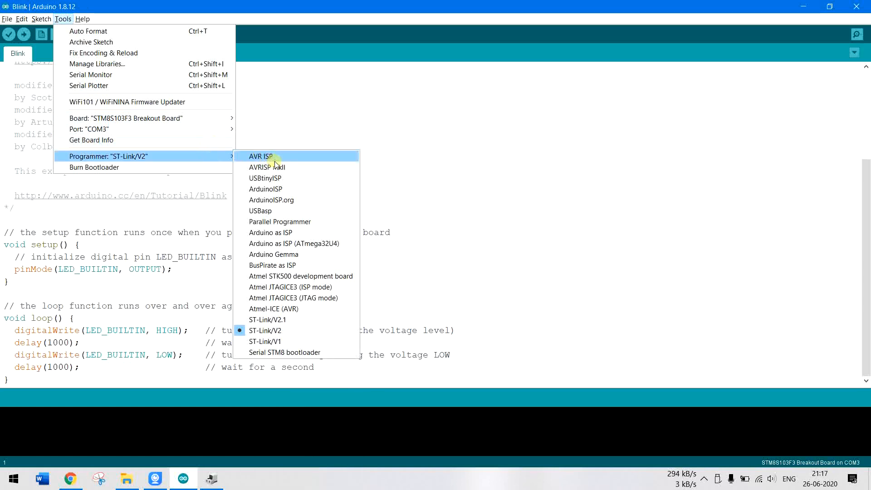
mouse_move(299, 331)
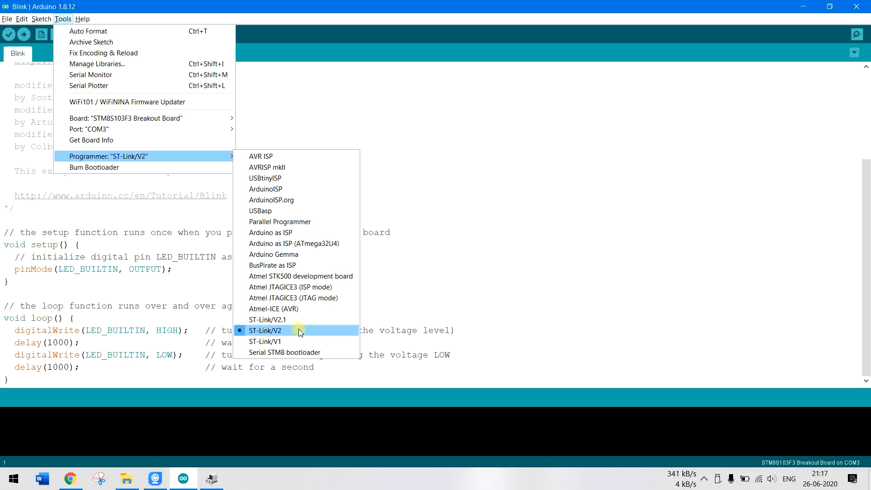
mouse_move(150, 118)
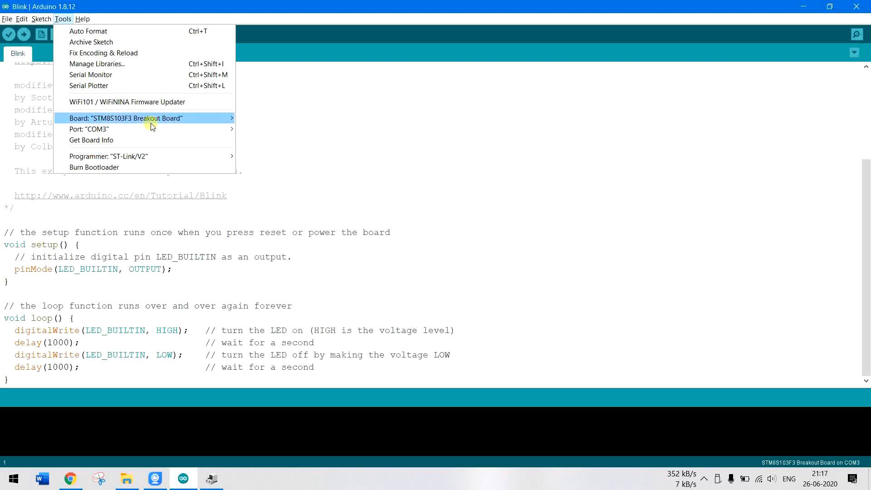
left_click(62, 261)
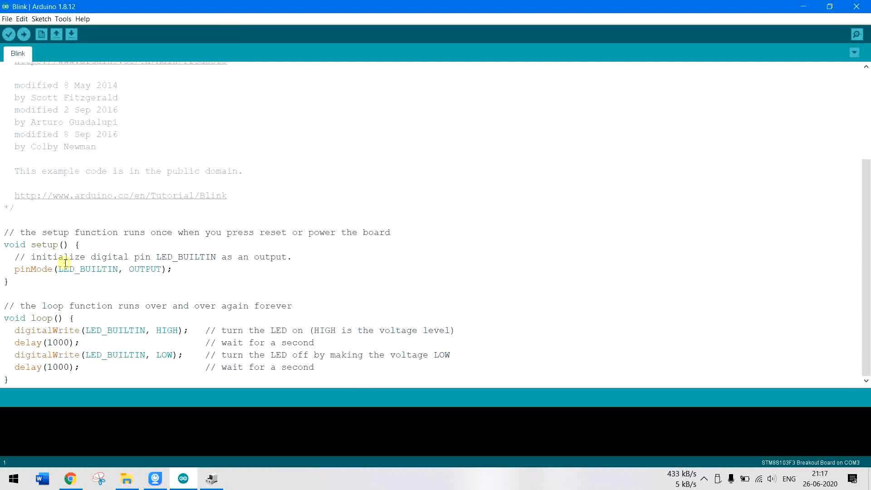
left_click(24, 34)
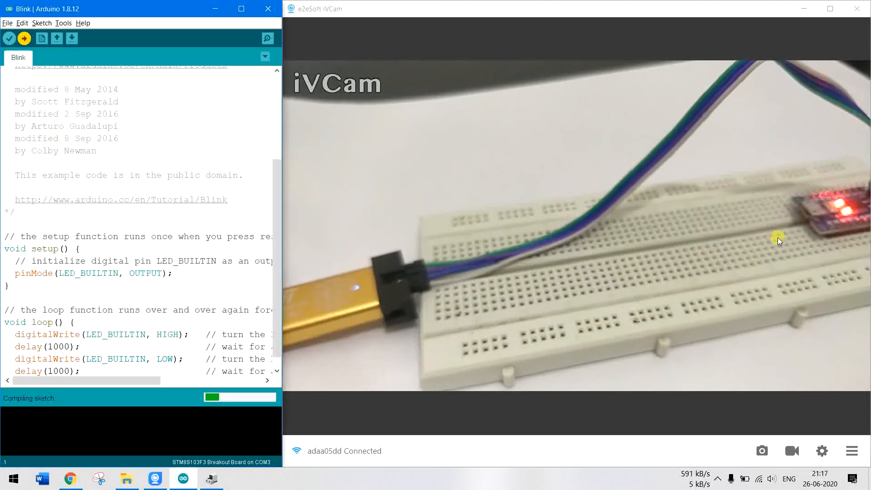
mouse_move(814, 219)
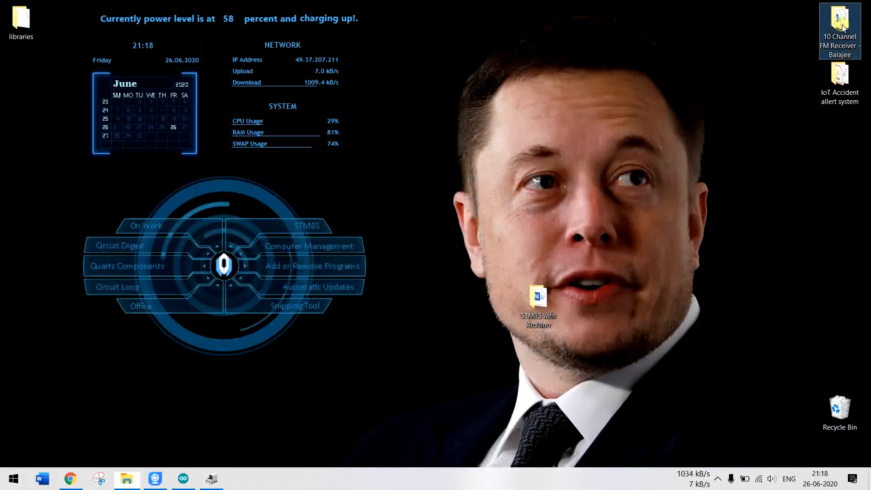
Step: Open the STM8S with Arduino folder and its Programming STM8S Microcontrollers Word document
double_click(839, 21)
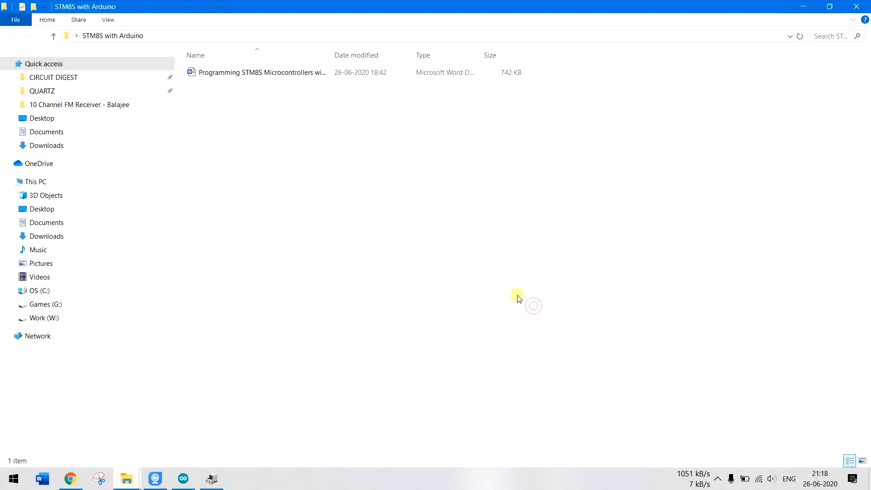
double_click(257, 72)
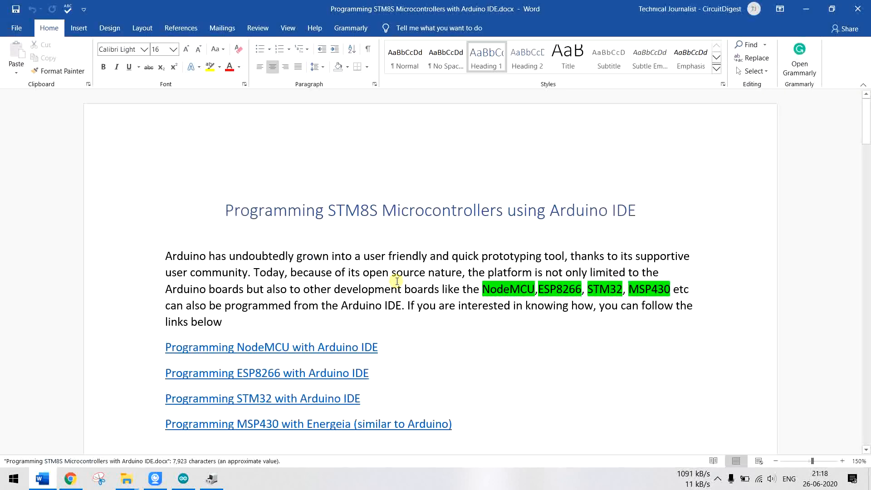
Step: Scroll the Word document to the STM8 Blue pinout diagram, then return to the Arduino sketch
scroll("down", 3)
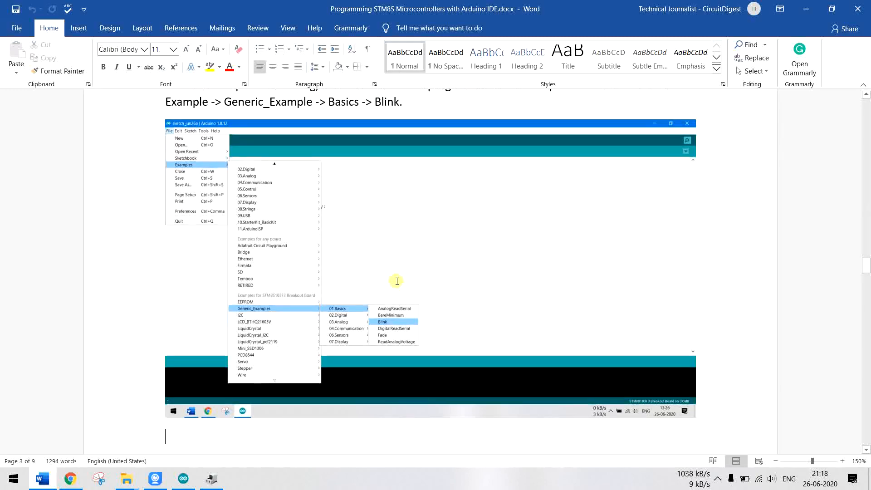
scroll("down", 3)
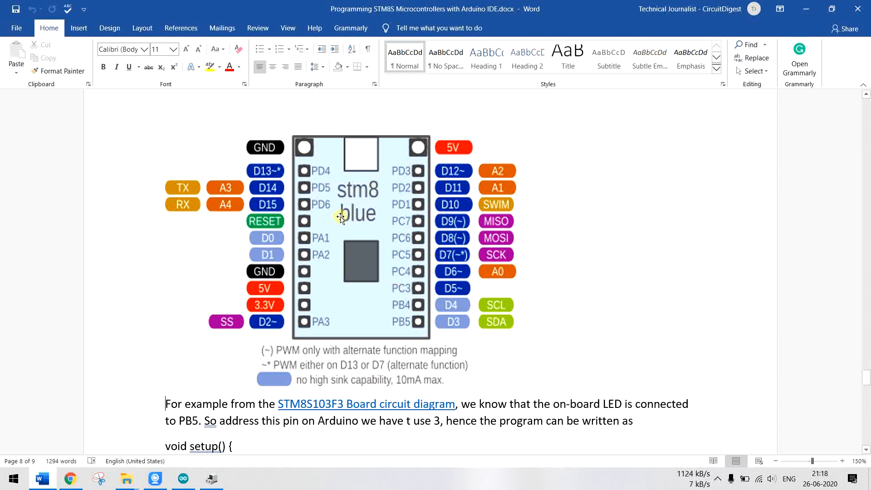
mouse_move(250, 249)
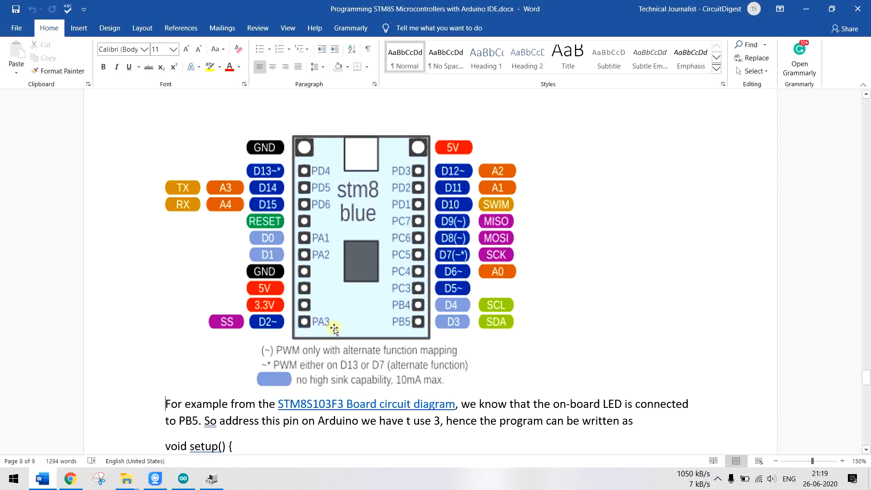
mouse_move(264, 338)
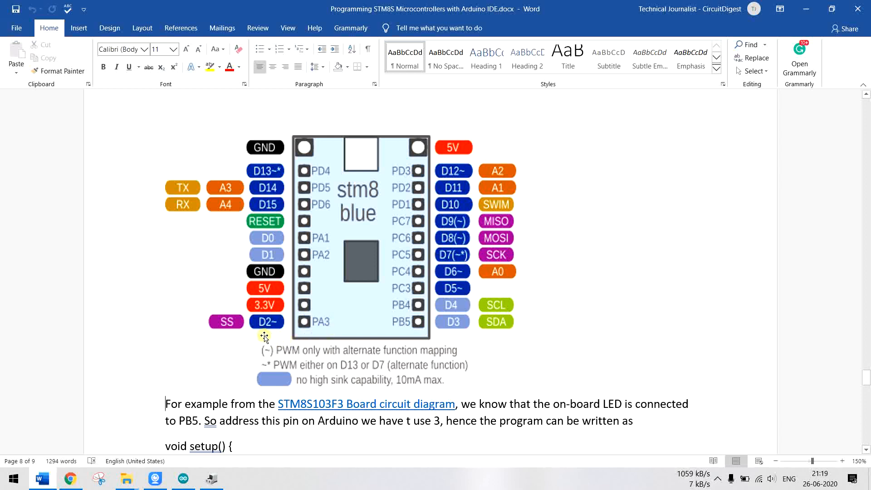
mouse_move(265, 326)
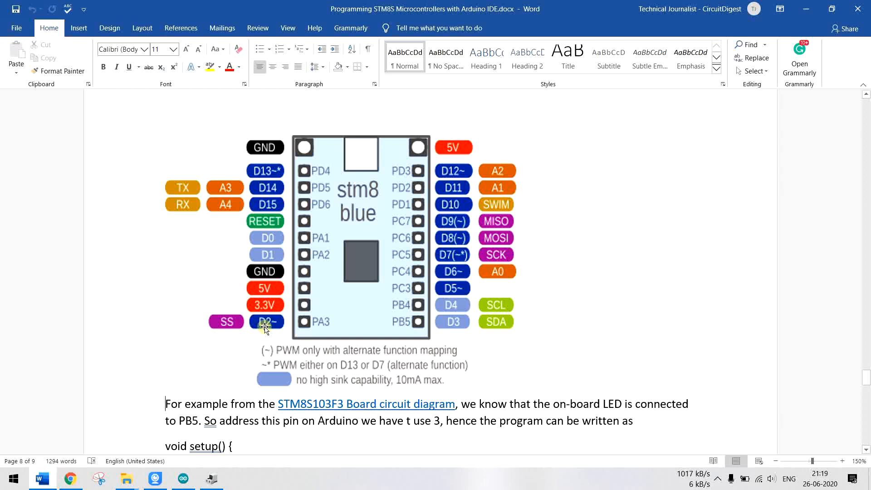
scroll("down", 3)
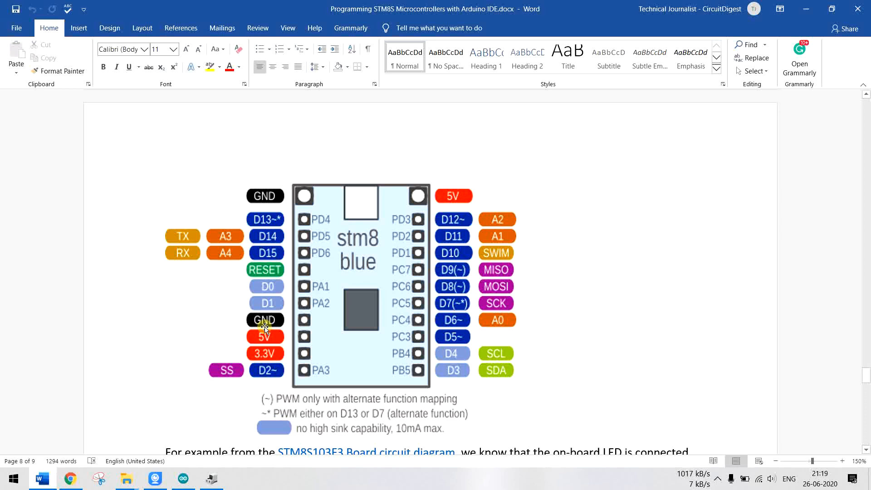
key("alt+tab")
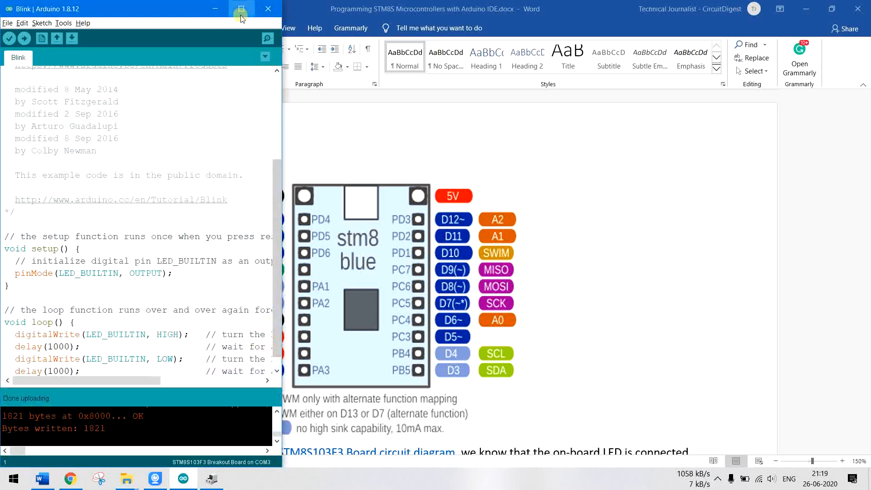
Step: Maximize the Arduino IDE window showing the Blink sketch with 1821 bytes uploaded
left_click(242, 8)
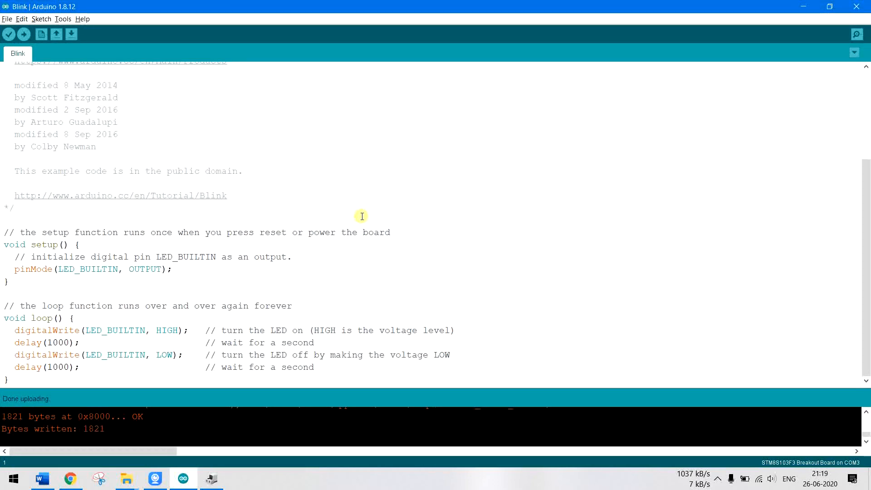
mouse_move(243, 316)
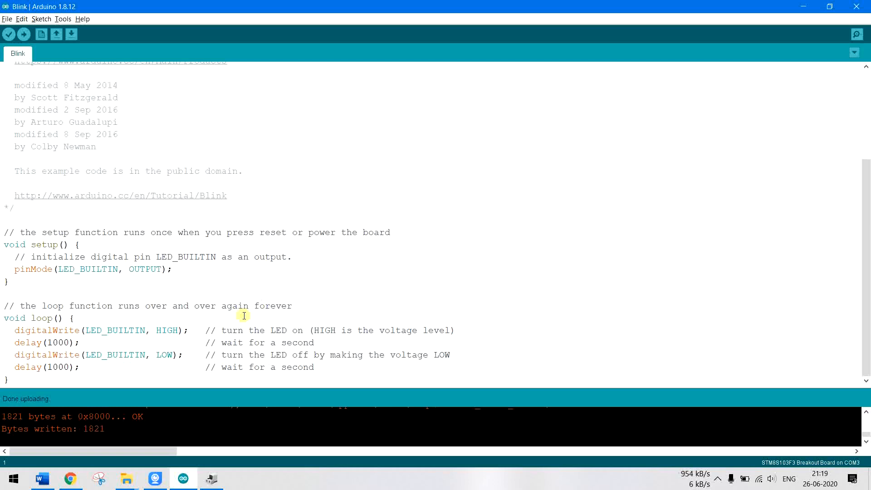